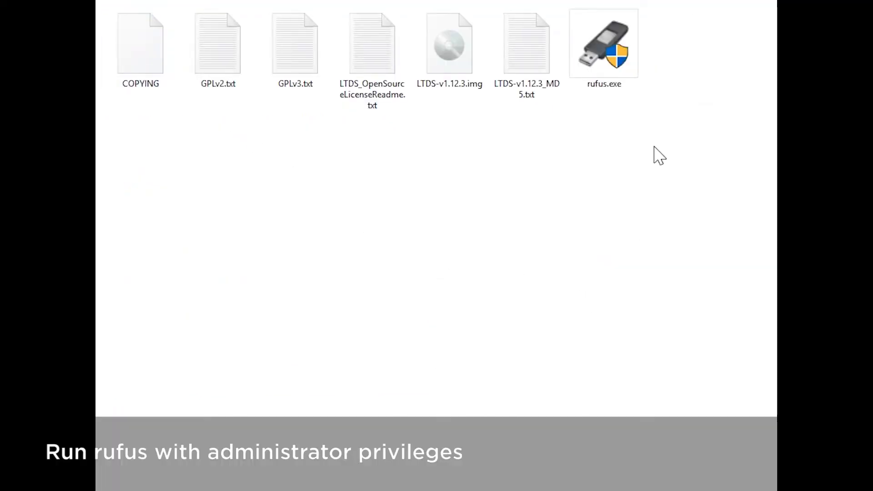
Launch rufus.exe as administrator and accept the Lenovo USB formatting warning
{"action": "double_click", "coordinate": [604, 48]}
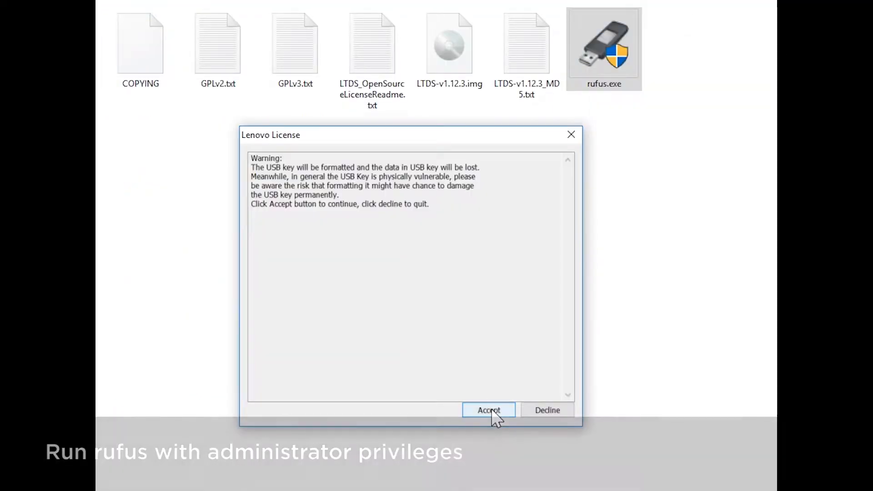
{"action": "left_click", "coordinate": [488, 411]}
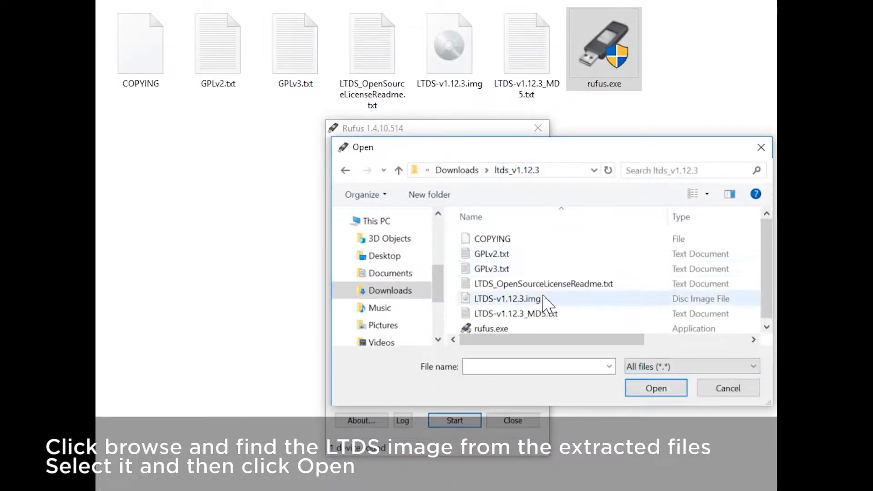
Load LTDS-v1.12.3.img and start writing it to the 16GB USB, confirming data destruction
{"action": "left_click", "coordinate": [507, 296]}
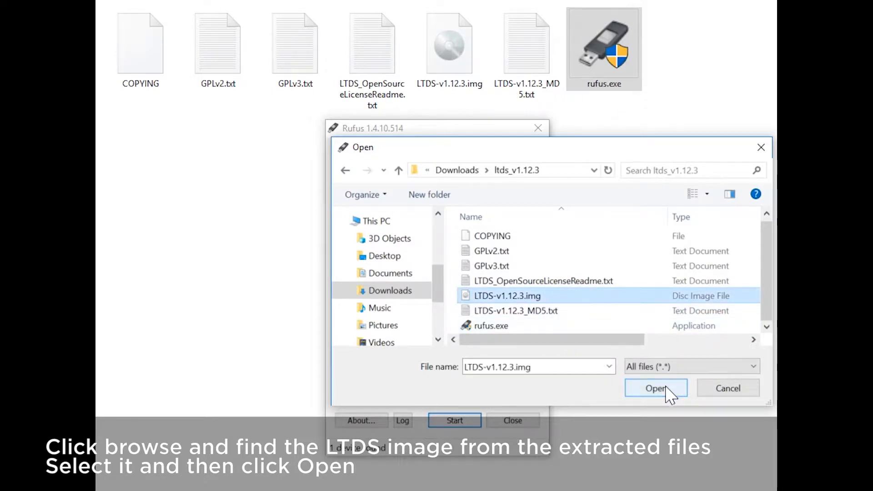
{"action": "left_click", "coordinate": [656, 387]}
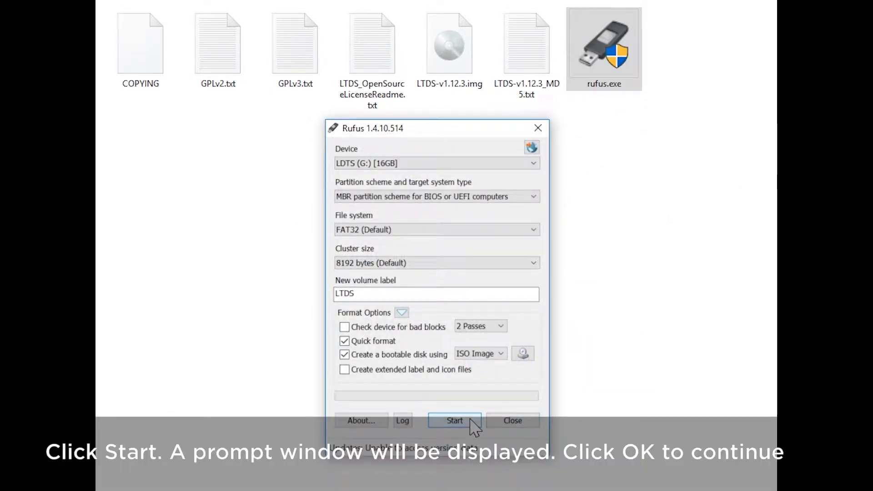
{"action": "left_click", "coordinate": [455, 421]}
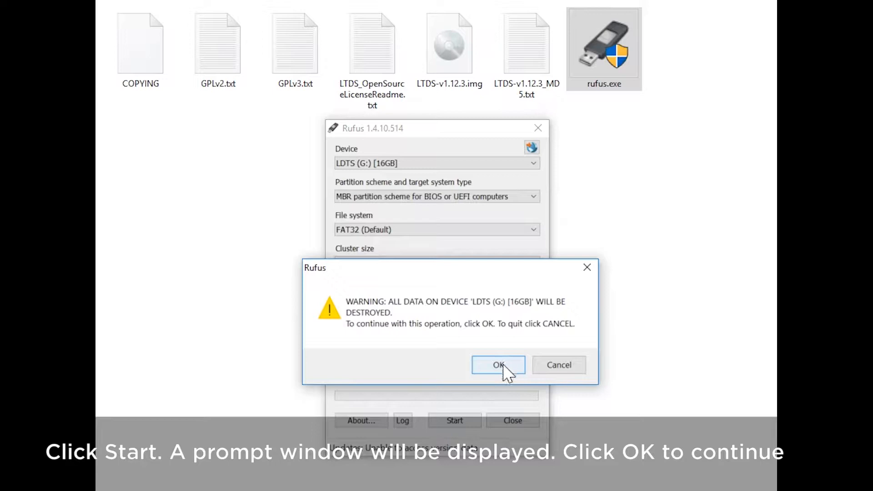
{"action": "left_click", "coordinate": [499, 365]}
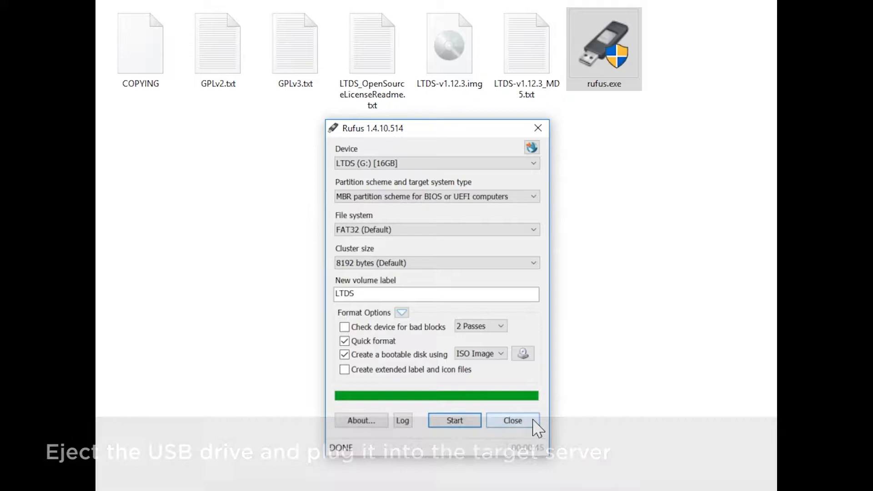
Close Rufus now that the bootable LTDS USB drive is finished
{"action": "left_click", "coordinate": [513, 420]}
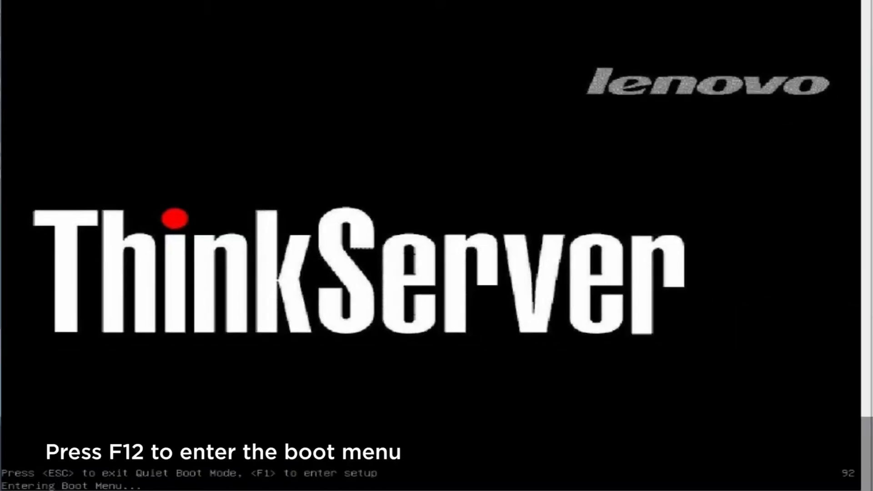
Enter the F12 boot menu and boot the ThinkServer from the USB Flash DISK
{"action": "key", "text": "F12"}
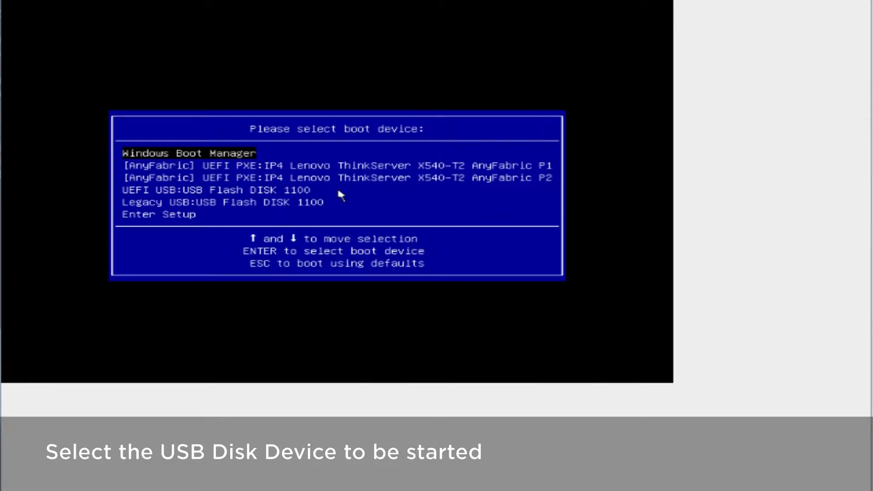
{"action": "key", "text": "Down"}
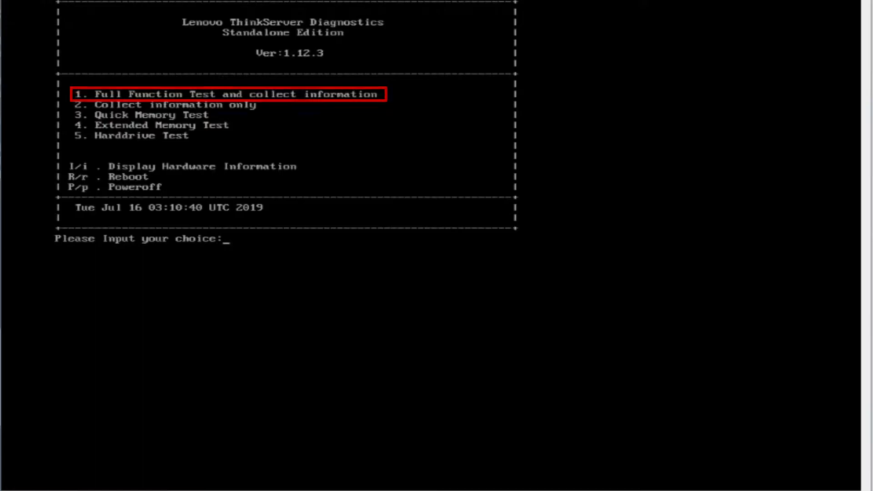
Choose option 2 to collect system information only, returning to the test menu
{"action": "type", "text": "2"}
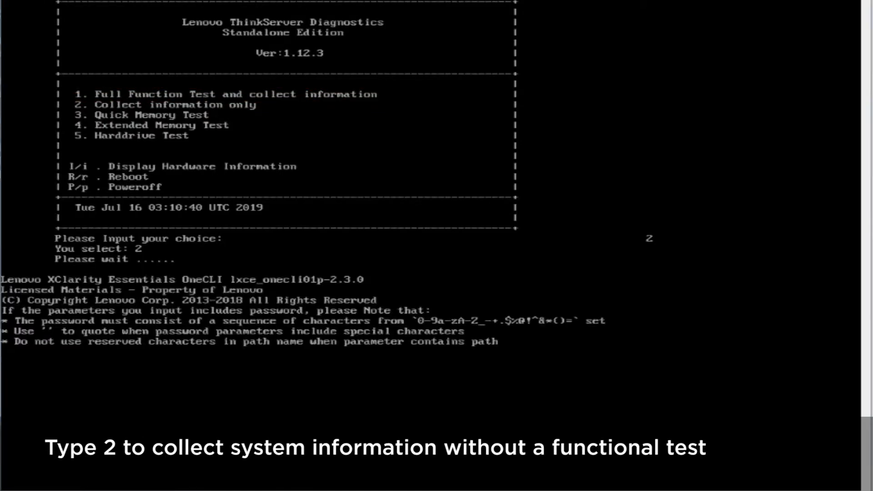
{"action": "key", "text": "2"}
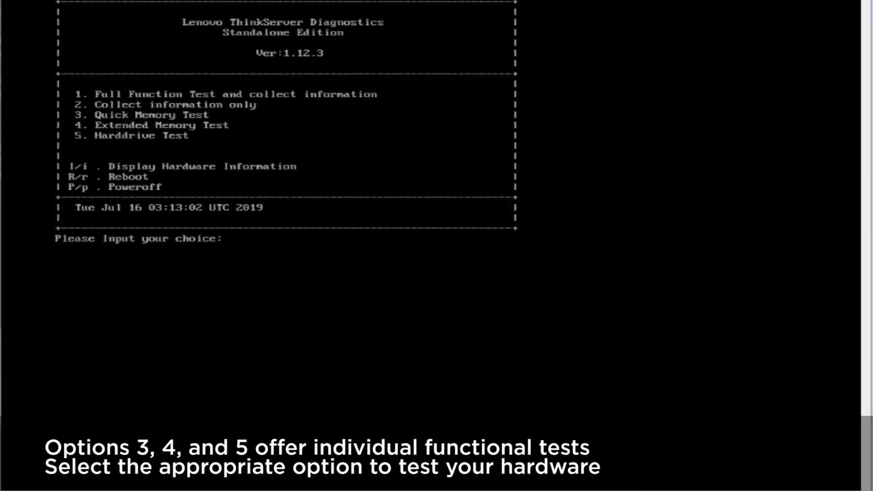
{"action": "type", "text": "3"}
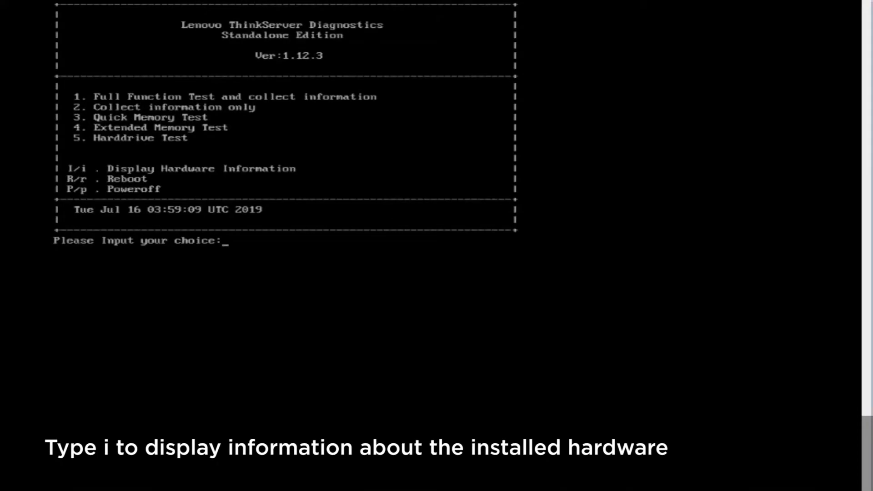
Show hardware information with 'i', then enter a poweroff/reboot choice to leave diagnostics
{"action": "type", "text": "i"}
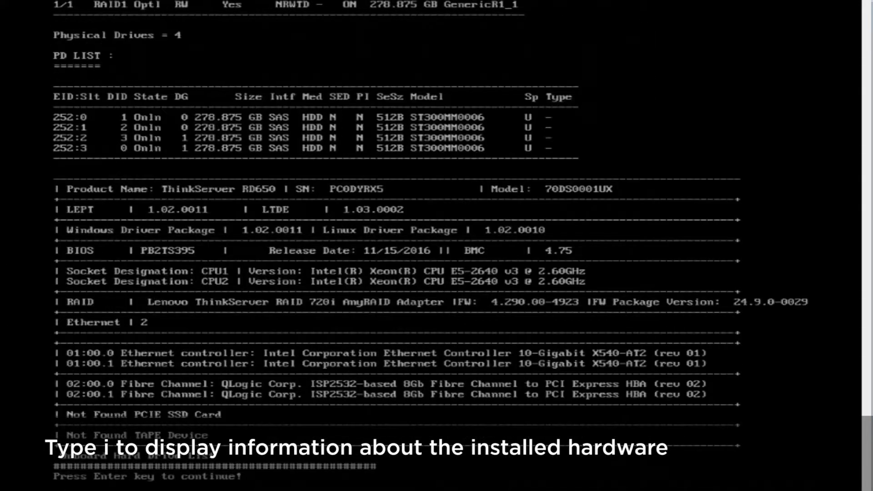
{"action": "key", "text": "Enter"}
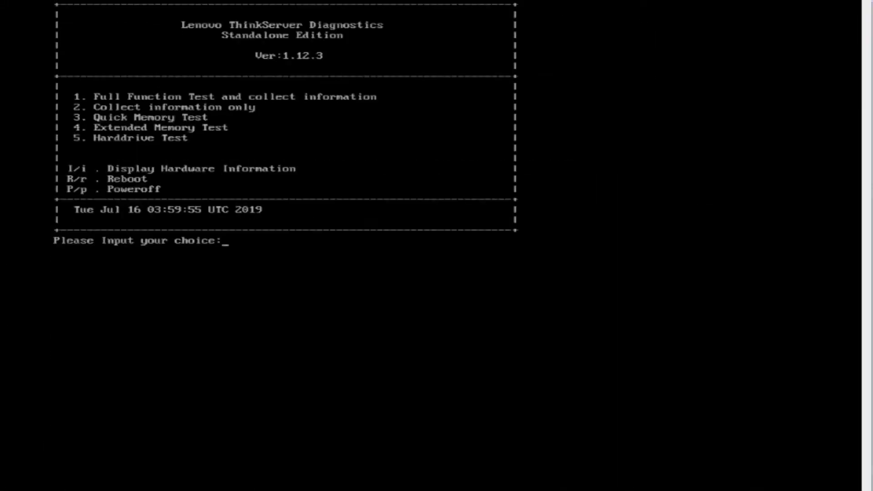
{"action": "type", "text": "r"}
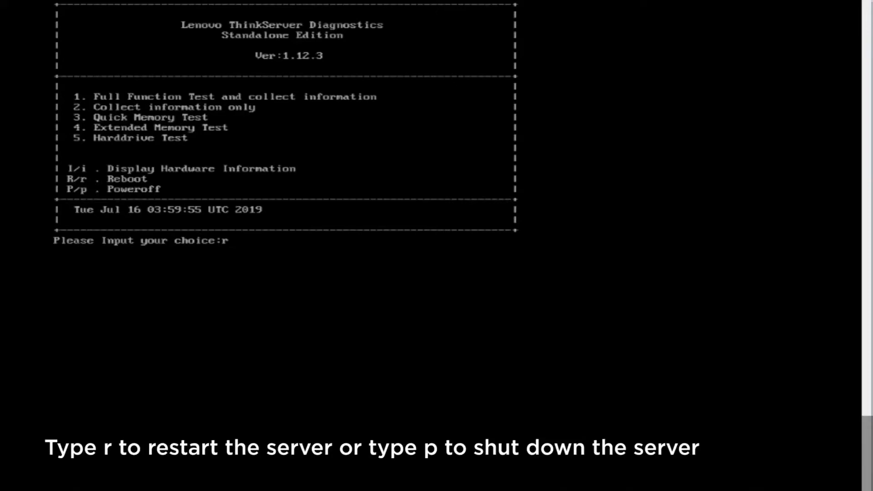
{"action": "key", "text": "Backspace"}
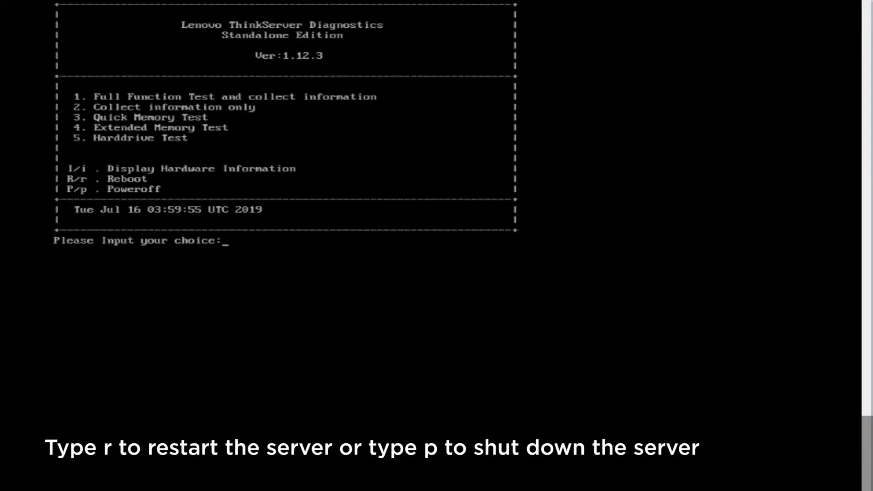
{"action": "type", "text": "p"}
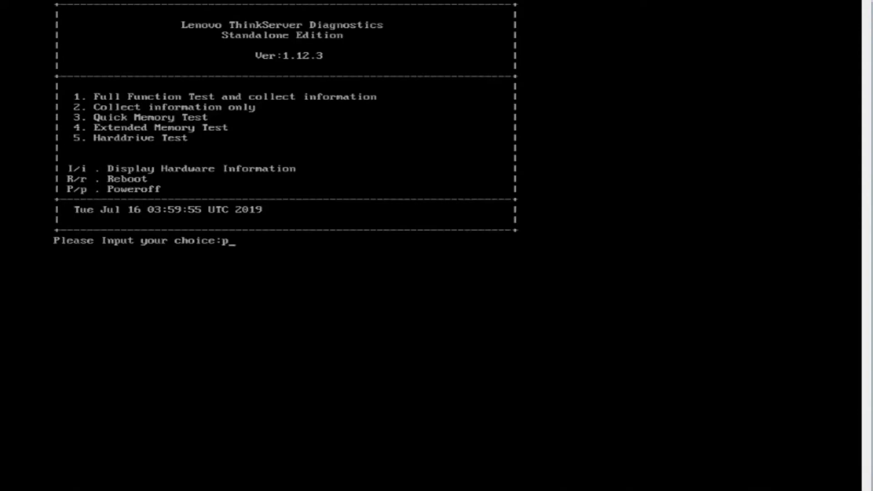
{"action": "type", "text": "r"}
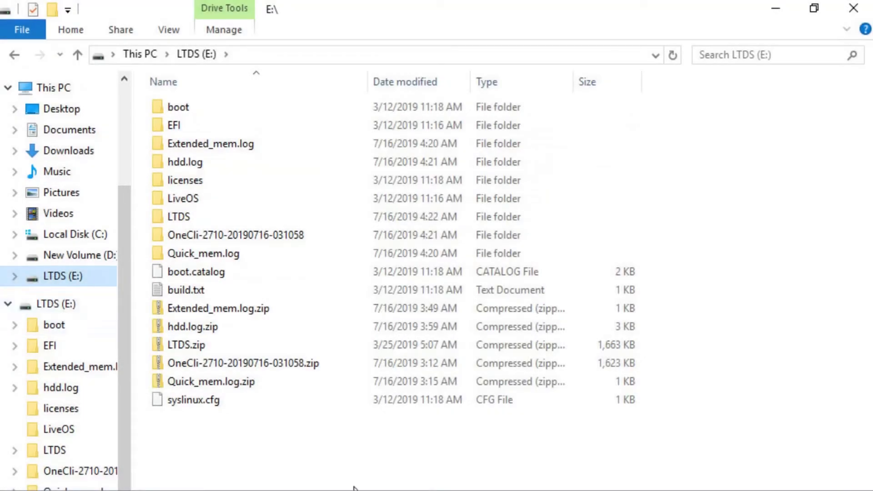
{"action": "left_click", "coordinate": [405, 82]}
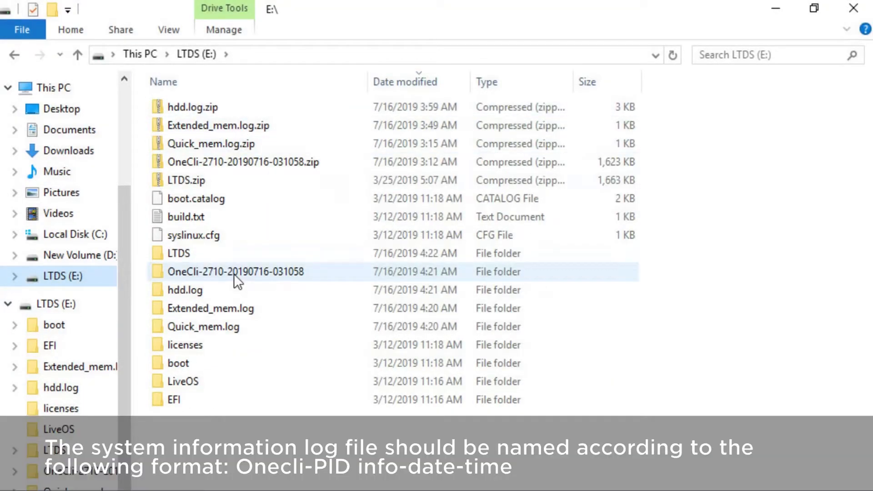
{"action": "mouse_move", "coordinate": [253, 282]}
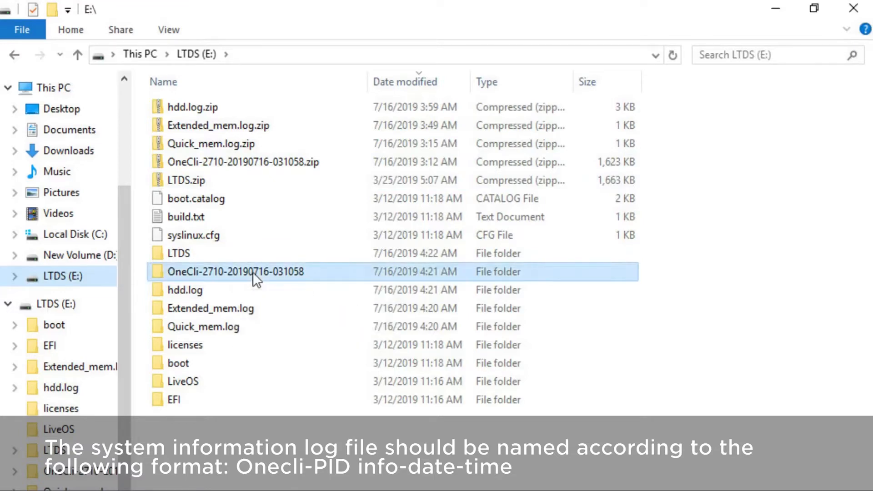
{"action": "double_click", "coordinate": [235, 272]}
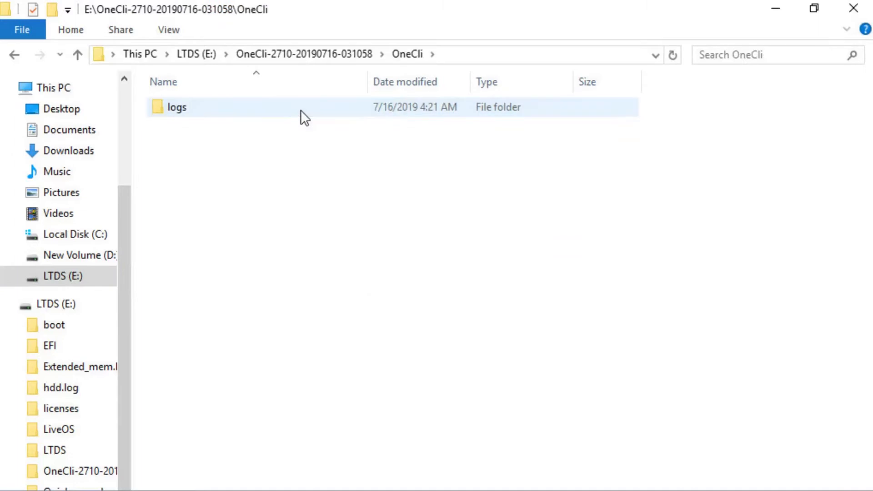
{"action": "double_click", "coordinate": [175, 108]}
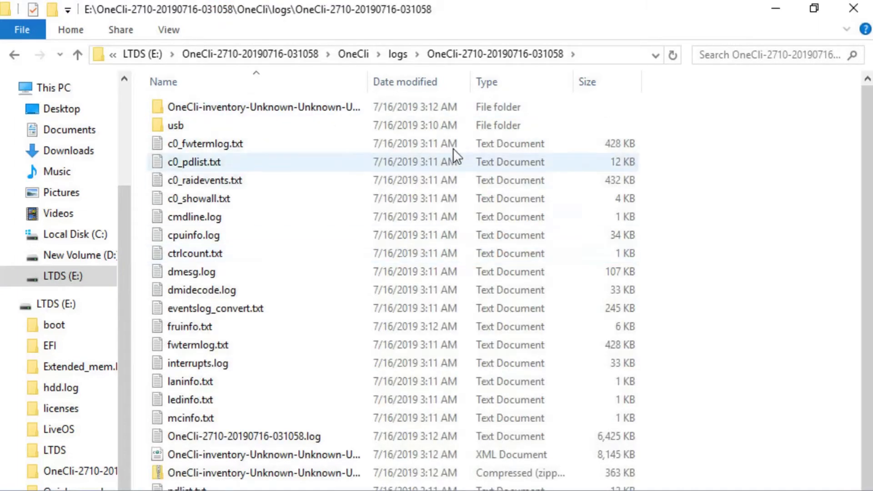
{"action": "scroll", "scroll_direction": "down", "scroll_amount": 3}
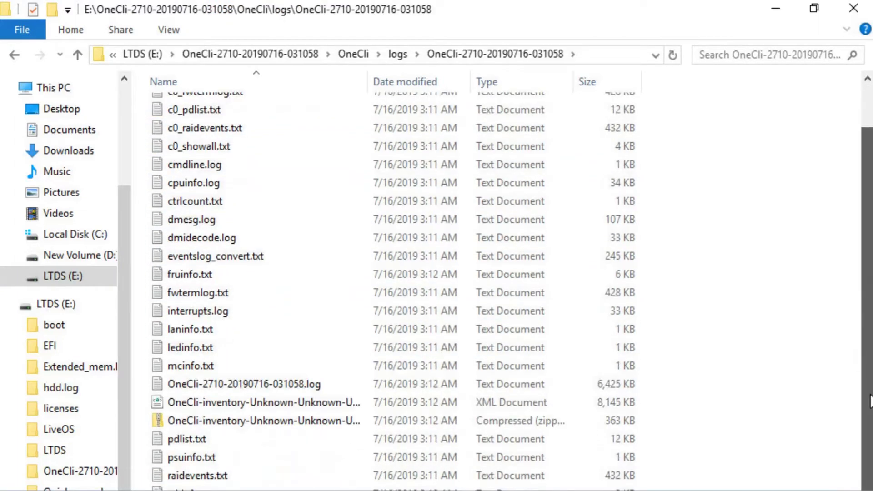
{"action": "double_click", "coordinate": [261, 402]}
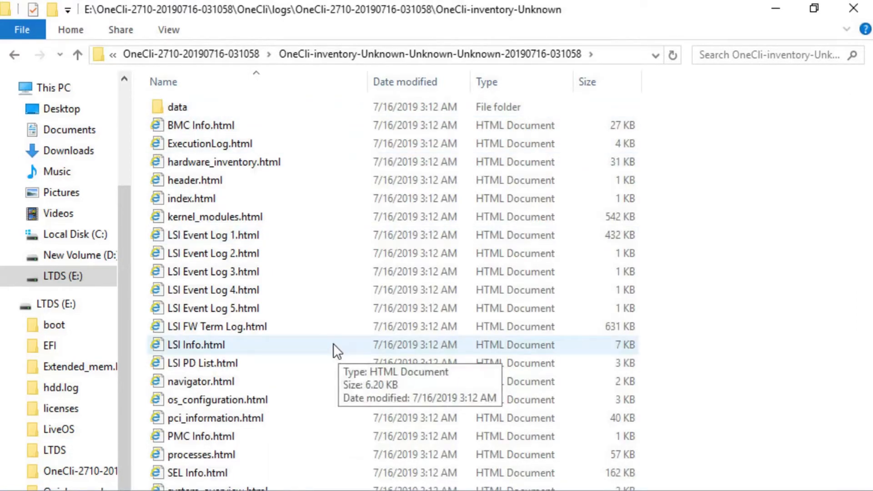
Open the navigator.html inventory report in the browser
{"action": "left_click", "coordinate": [202, 381]}
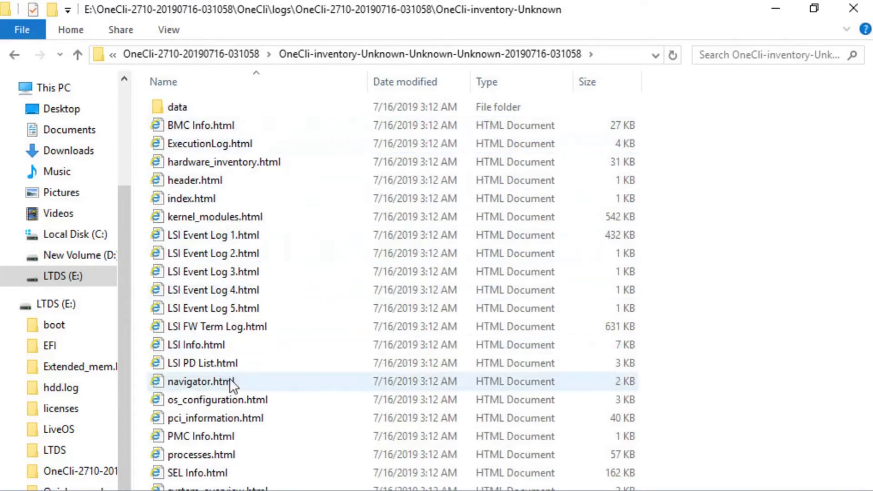
{"action": "double_click", "coordinate": [201, 381]}
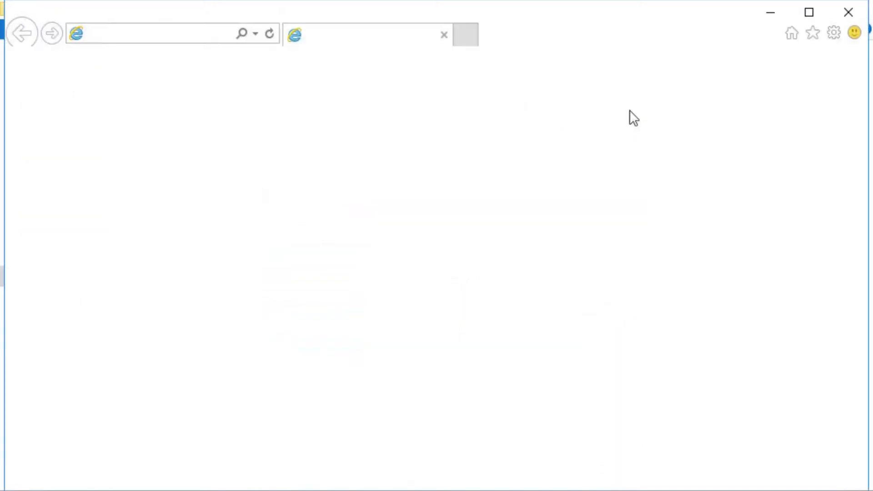